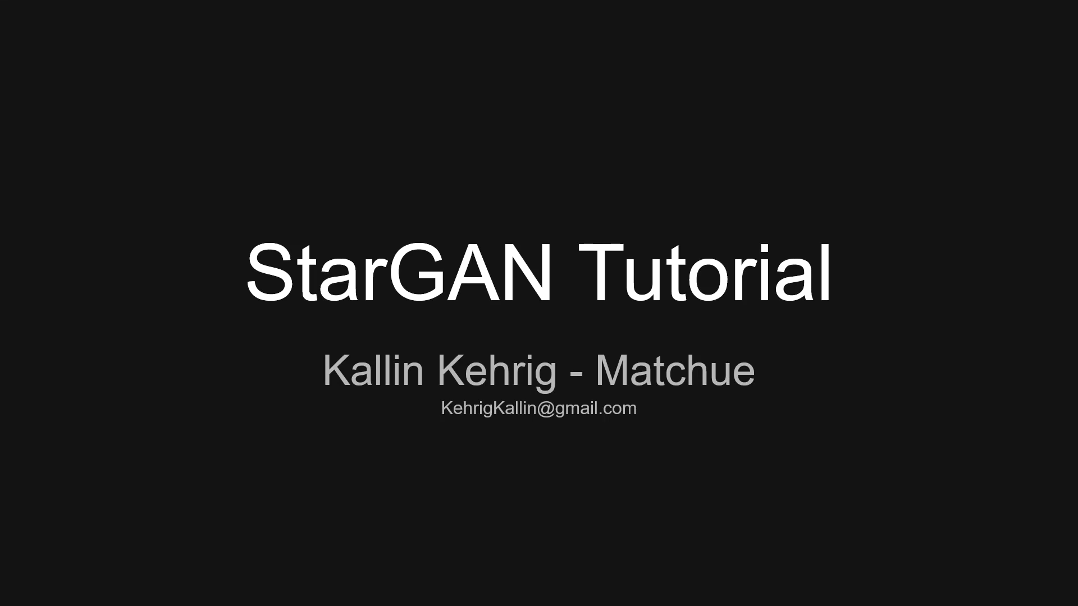
key(Right)
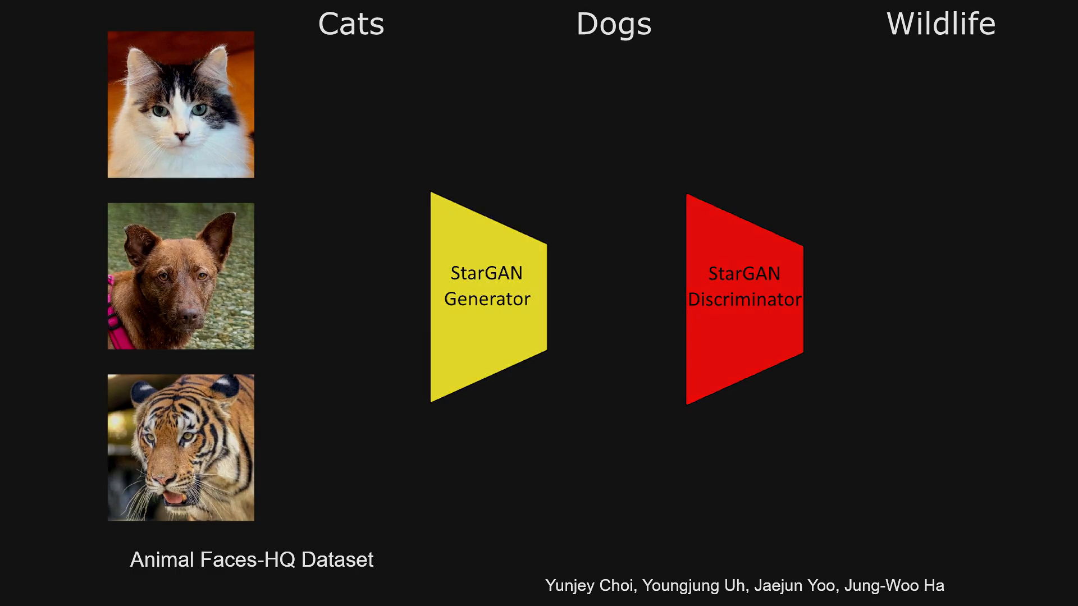
key(Right)
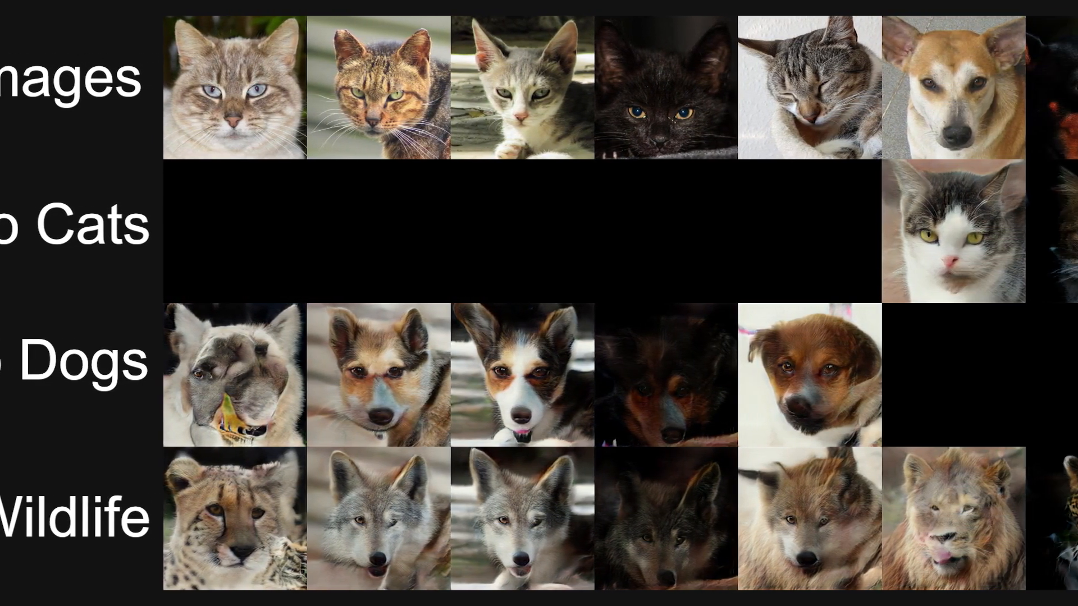
scroll(right, 3)
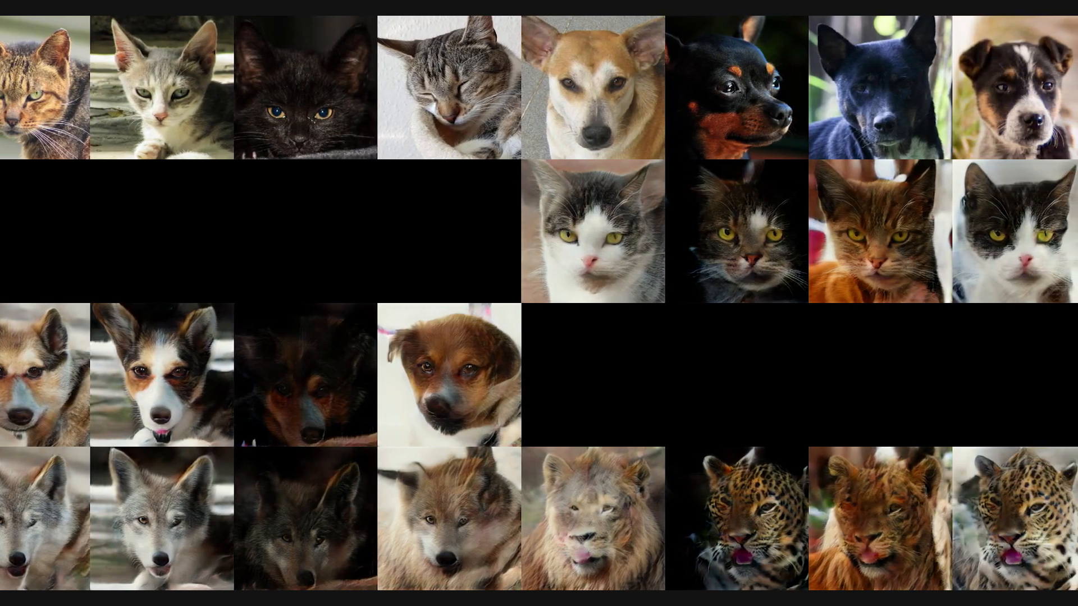